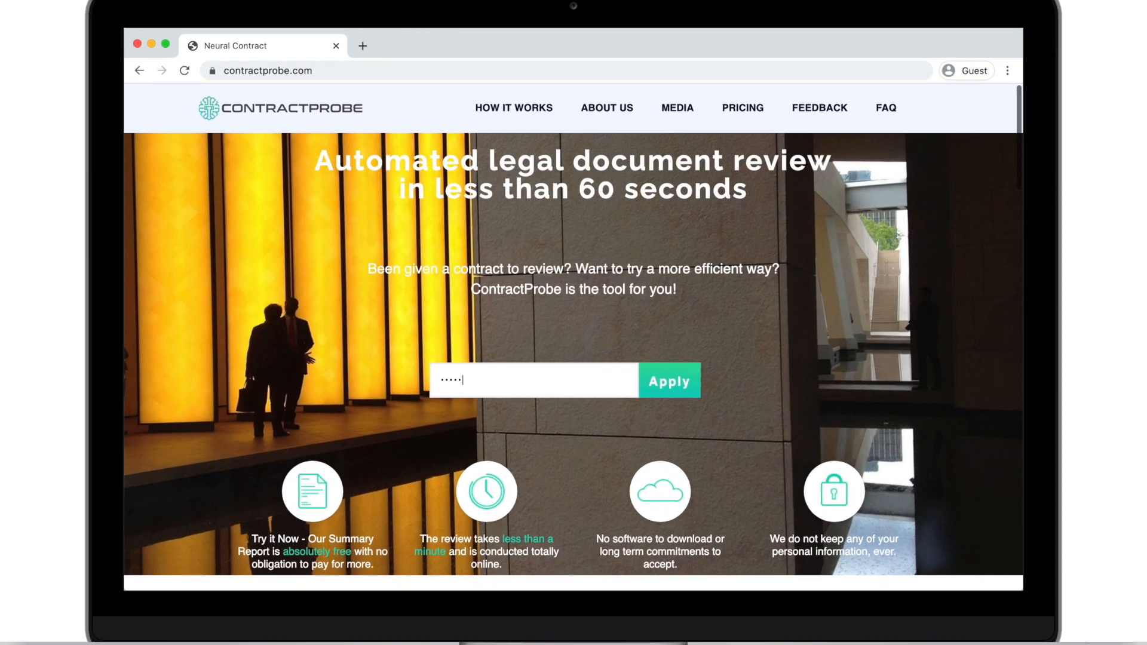
Apply the access code to reach the document upload form
click(668, 380)
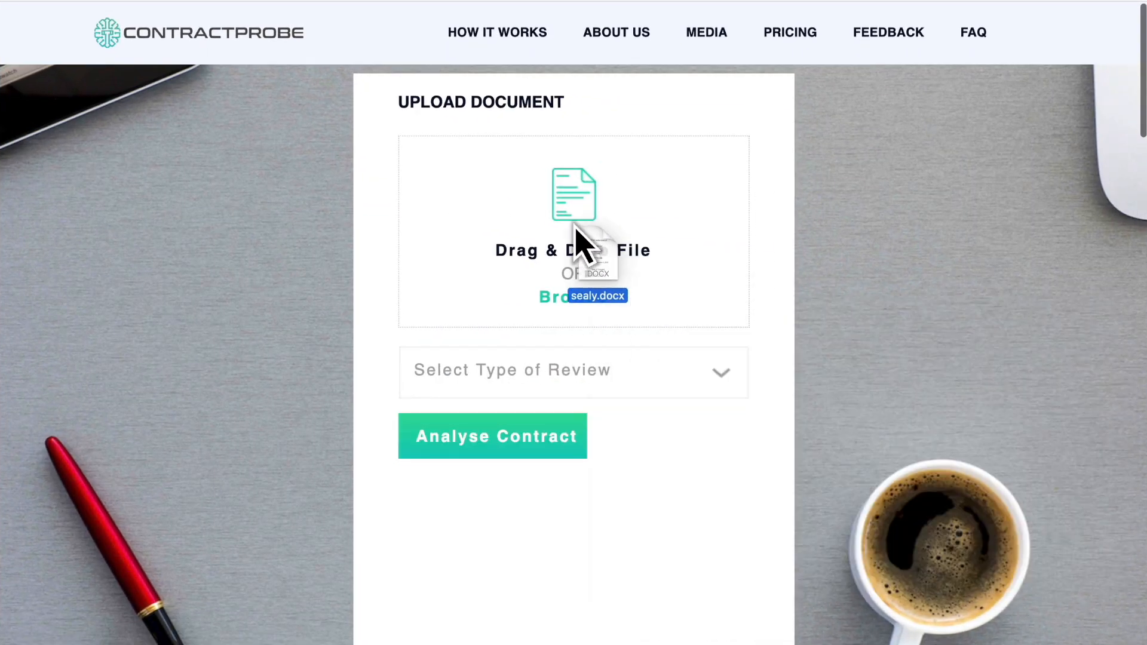
Choose 'Supply Agreement - Review for Supplier' as the review type for sealy.docx
click(573, 372)
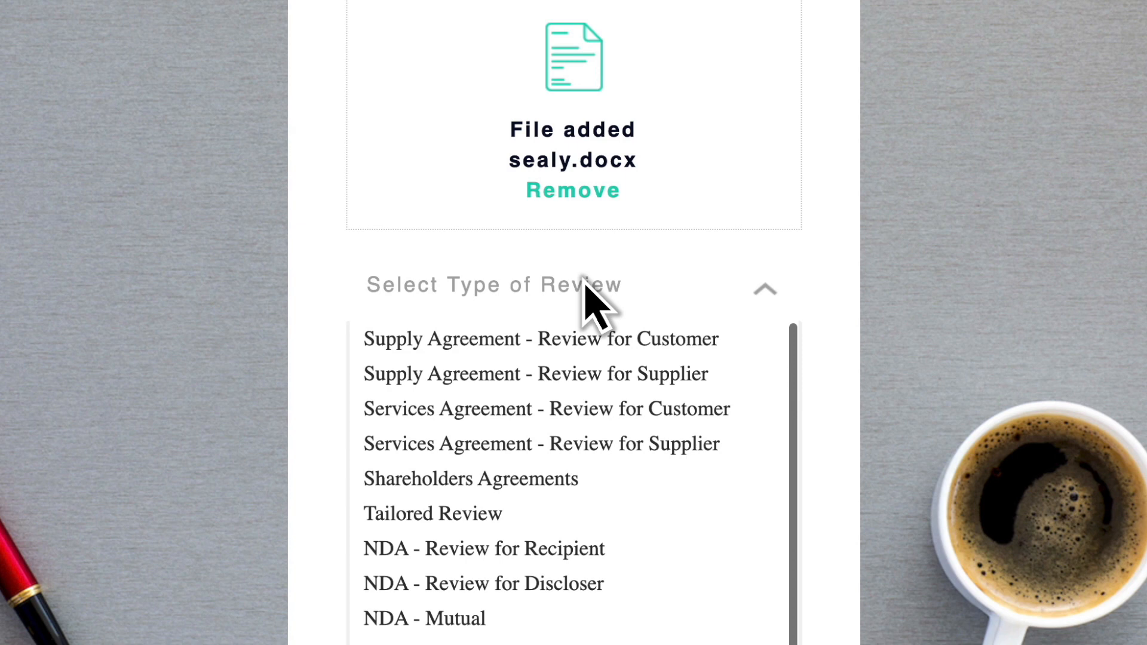
scroll(down, 3)
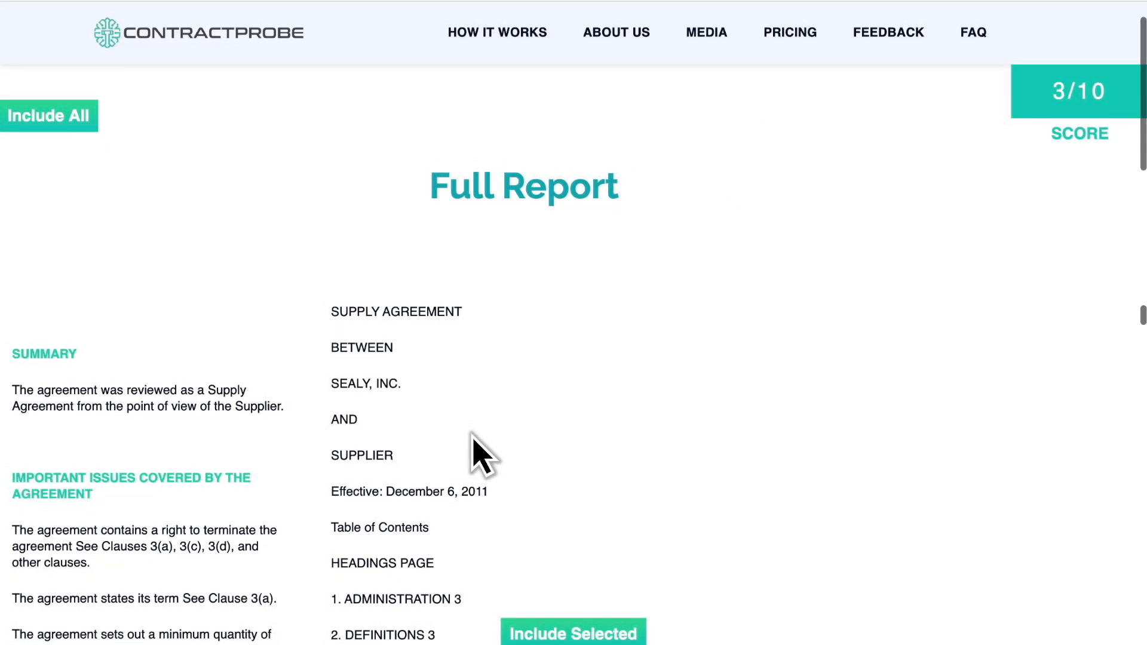
mouse_move(267, 468)
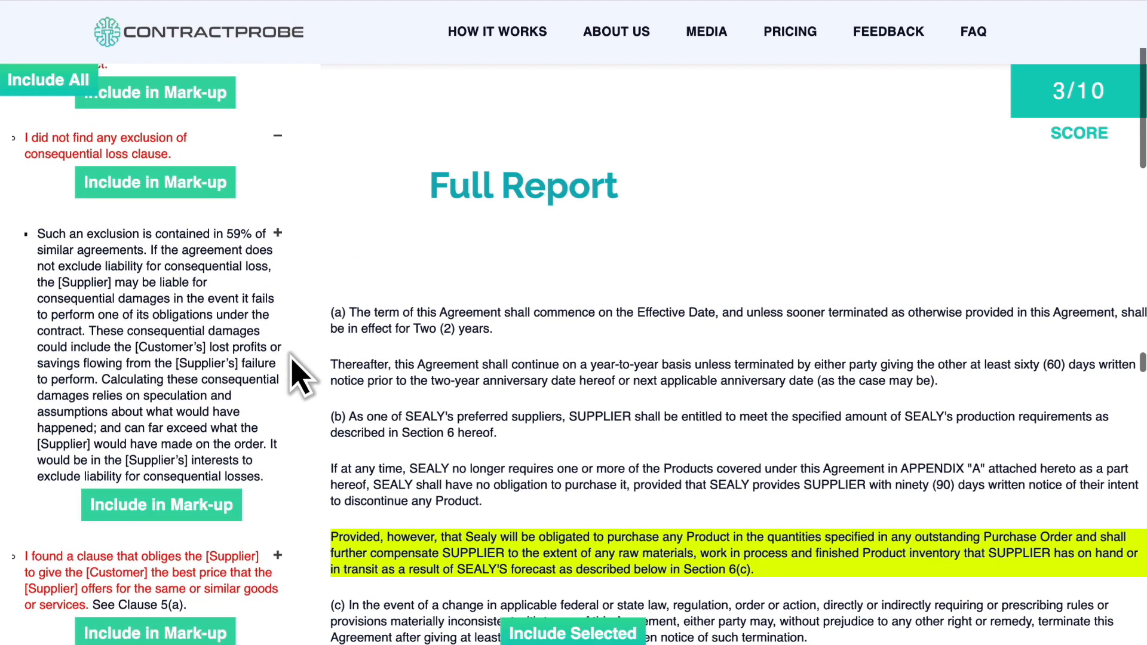
mouse_move(296, 351)
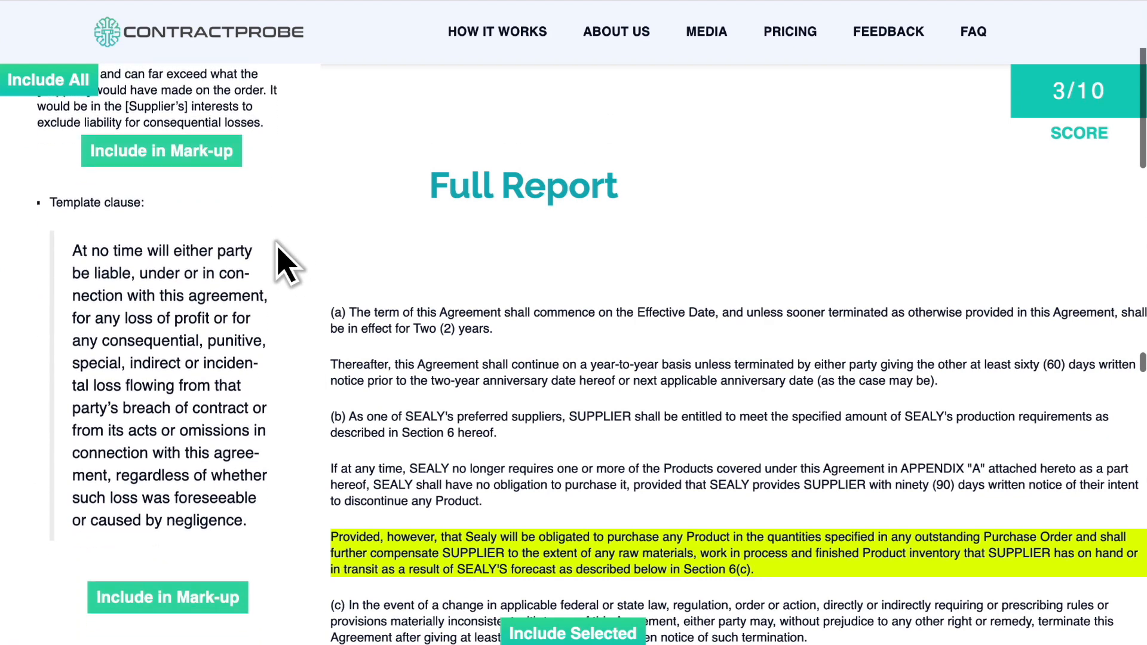
Include the consequential-loss exclusion template clause in the mark-up
click(167, 597)
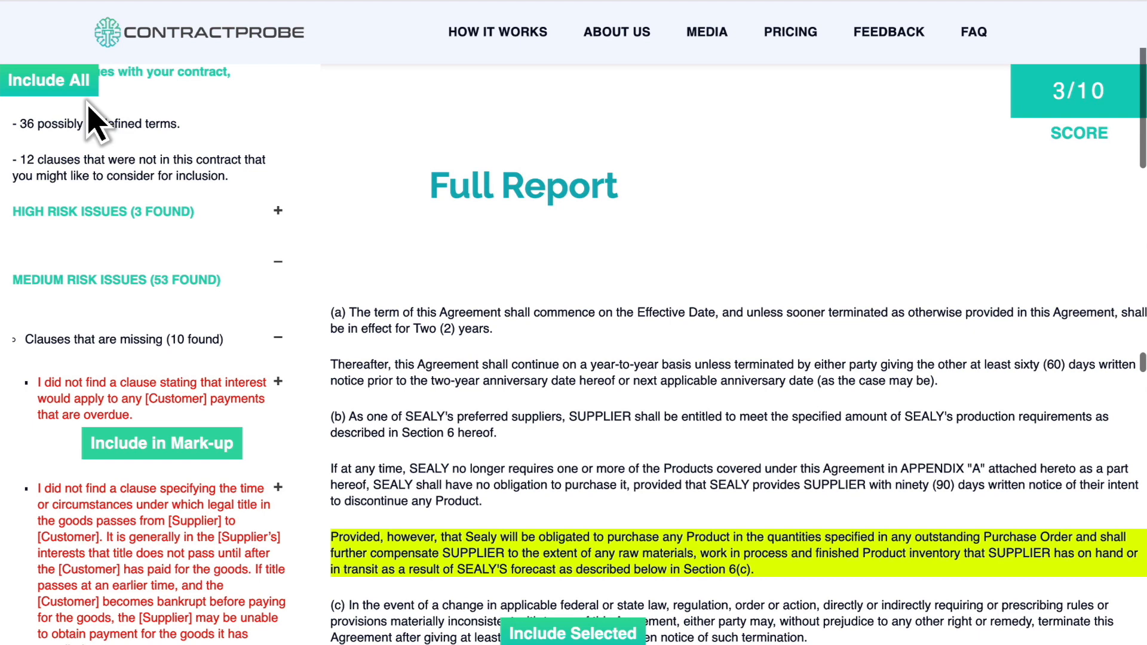
Return to the top of the report panel to include all issues and get the Table of Departures
scroll(up, 3)
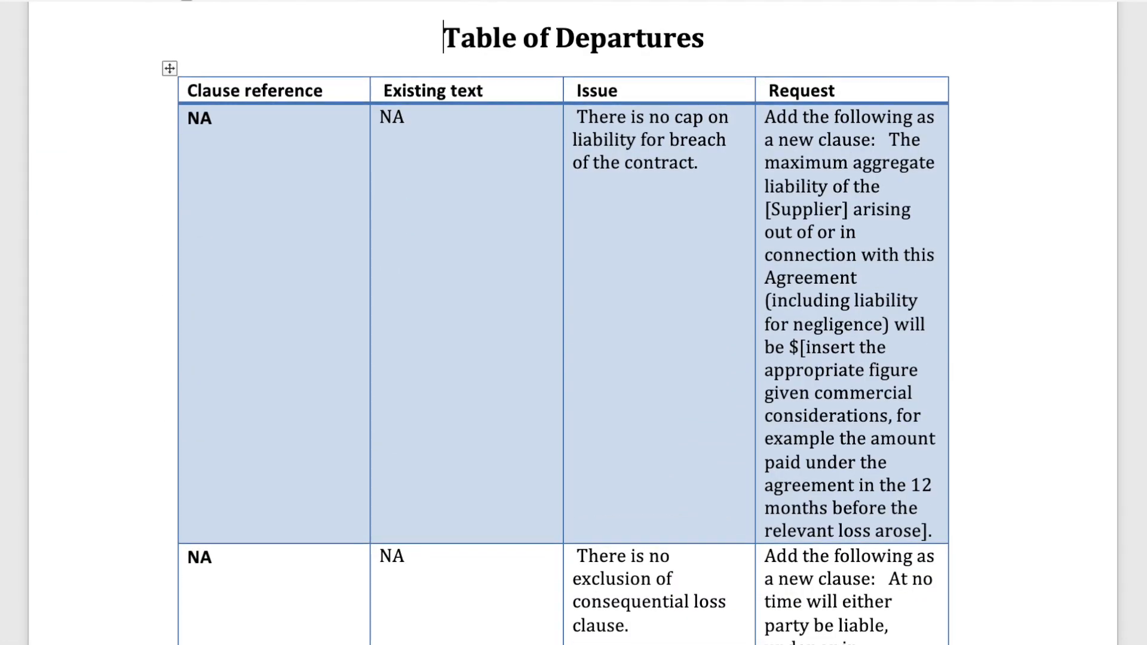
scroll(up, 3)
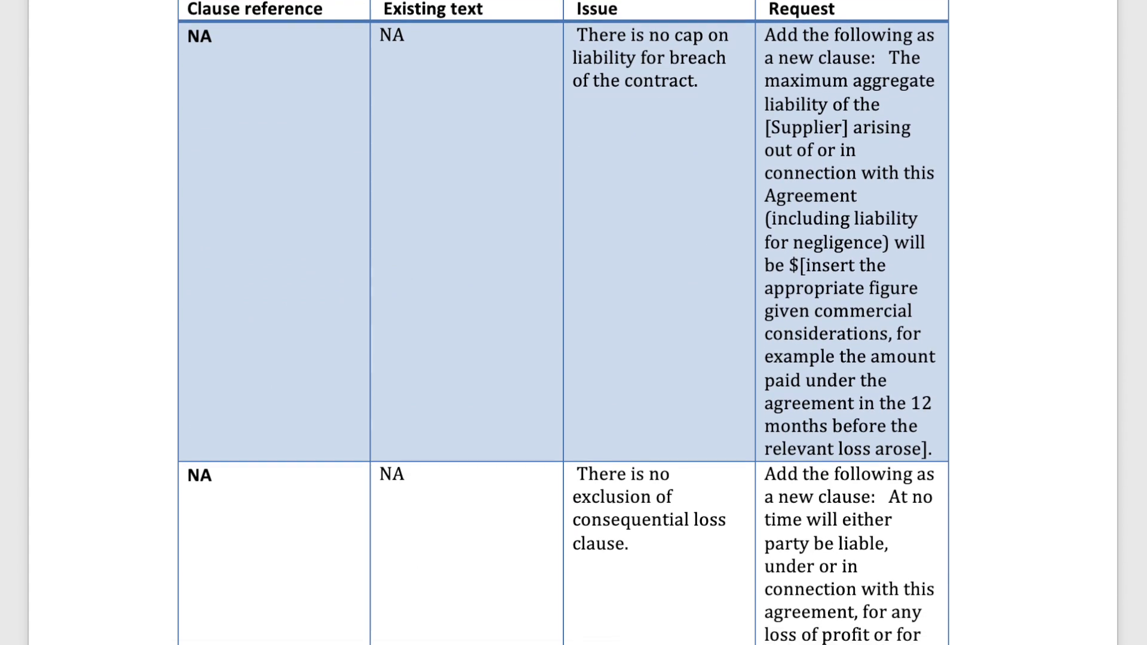
scroll(down, 3)
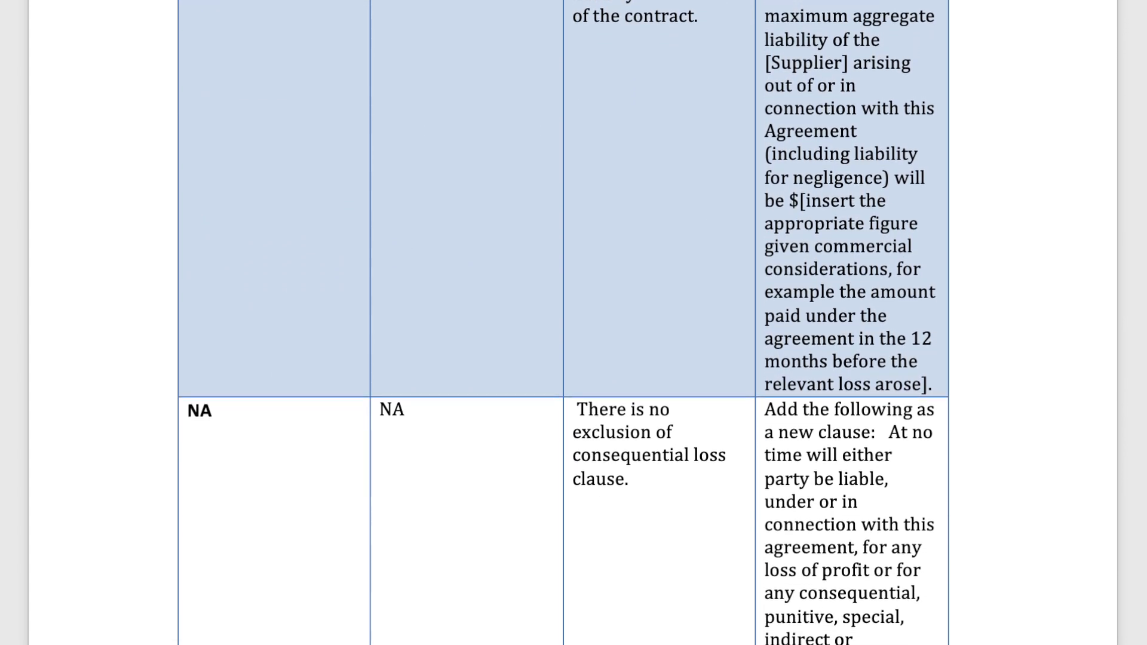
scroll(down, 3)
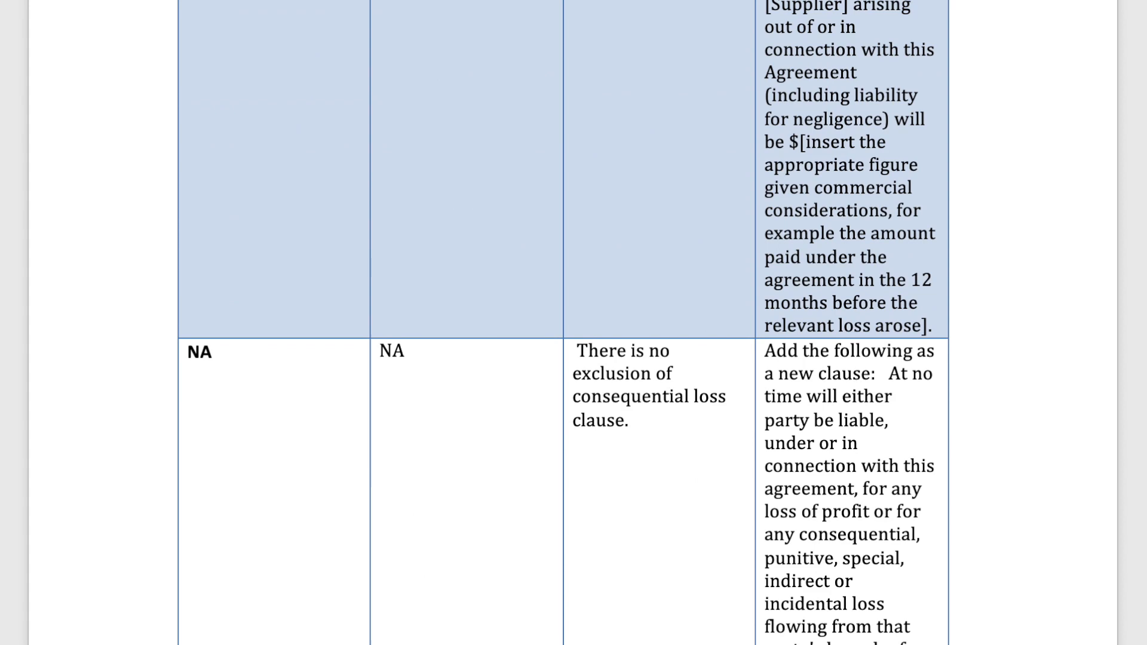
scroll(down, 3)
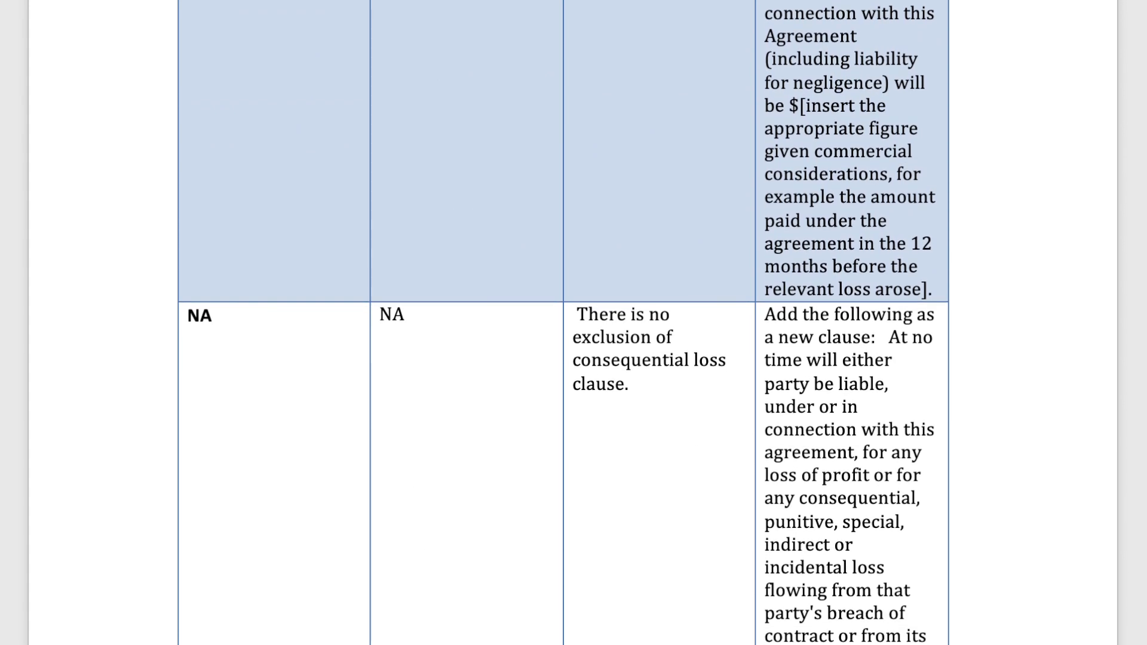